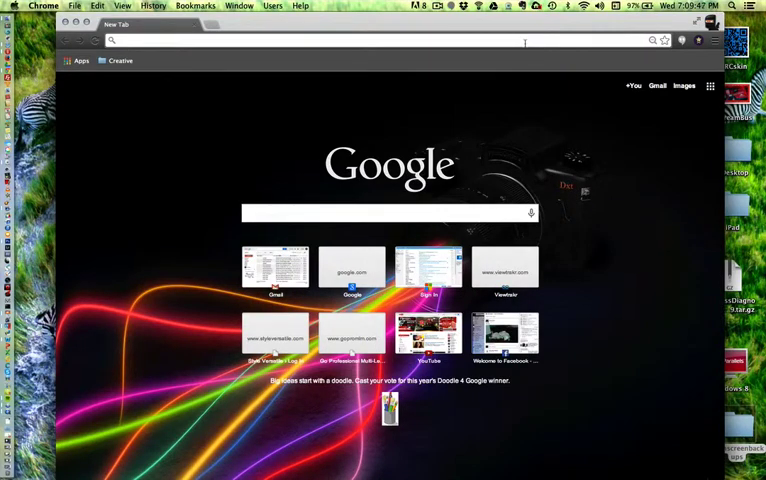
Enter 'mome' in the address bar to load momentummotivators.com.
text(momentummotivators.com)
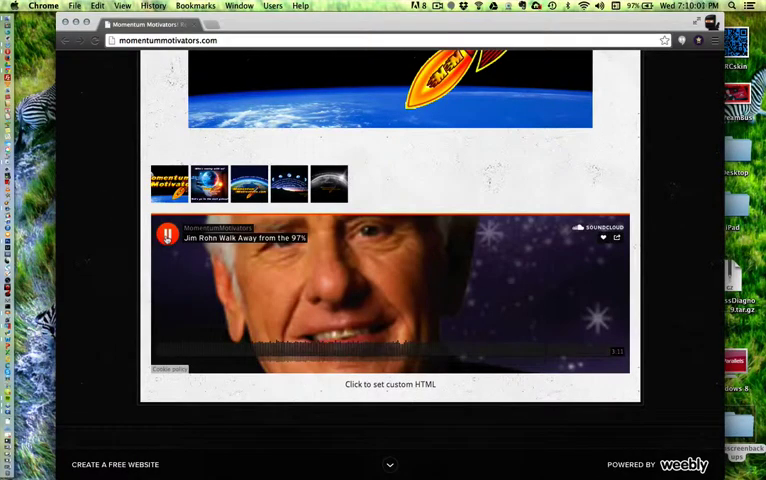
Scroll the Hangout page to the Google Group button and open the Google+ community.
scroll(up, 3)
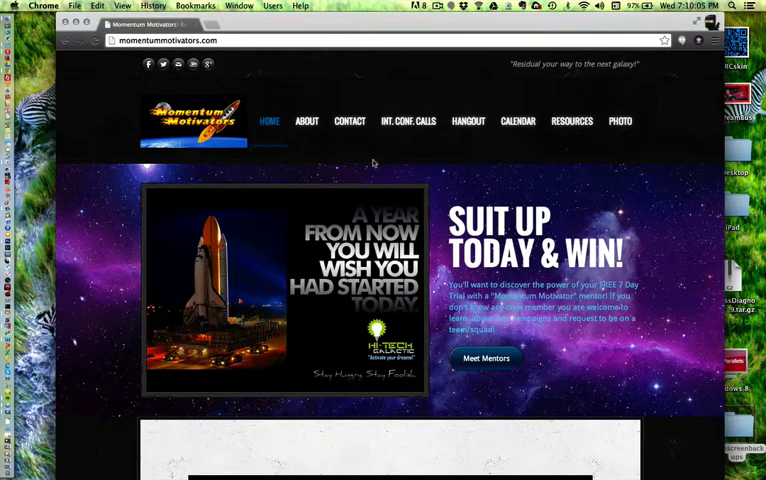
mouse_move(551, 158)
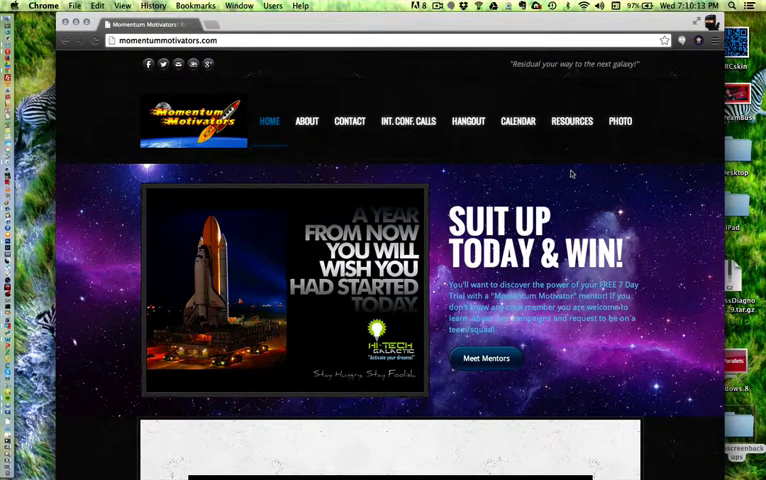
mouse_move(444, 160)
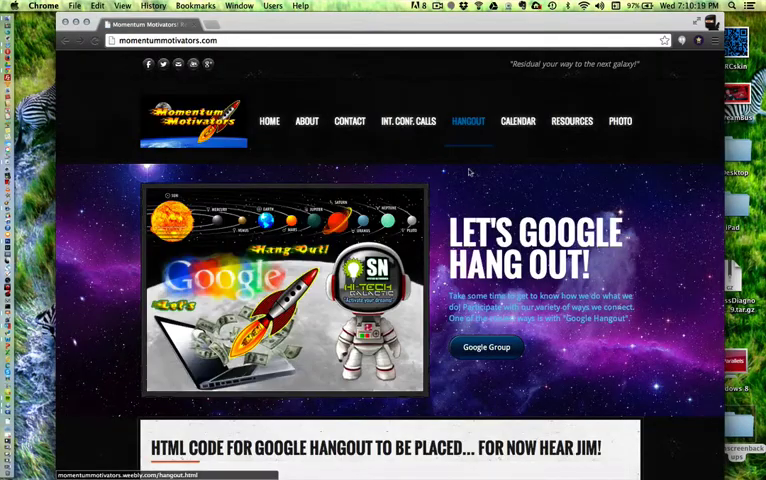
scroll(down, 3)
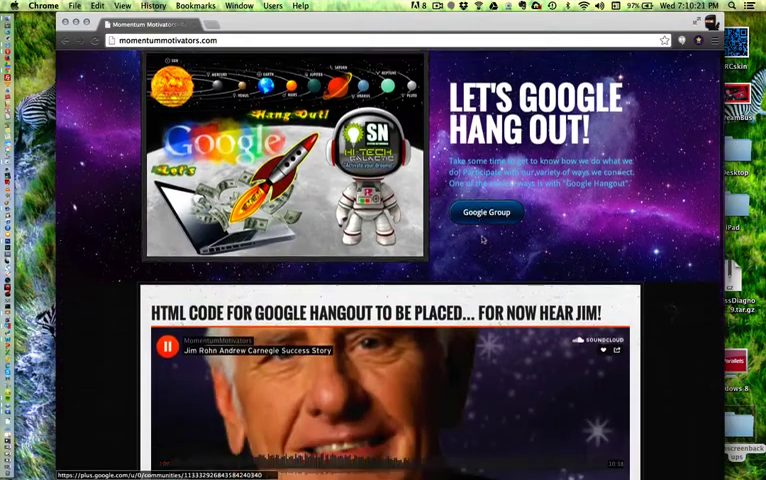
scroll(down, 3)
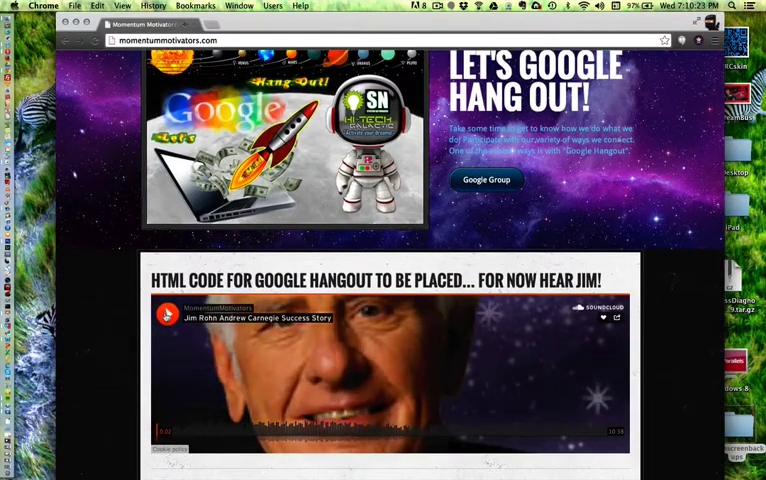
scroll(down, 3)
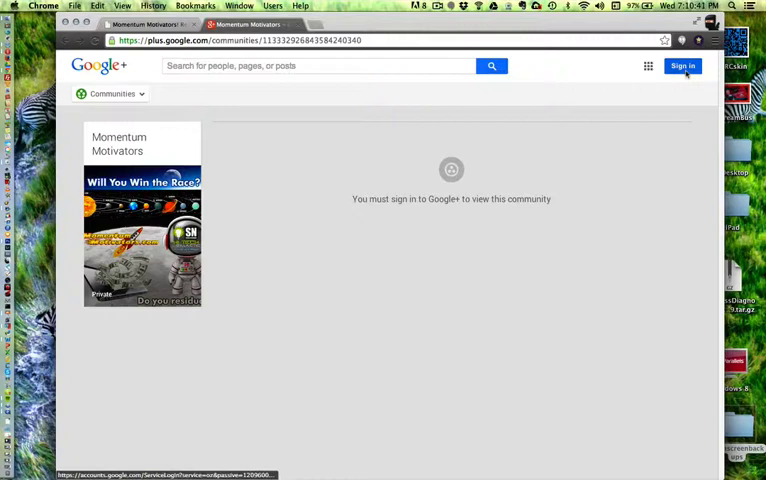
Sign in with the last saved account and submit its password.
click(683, 66)
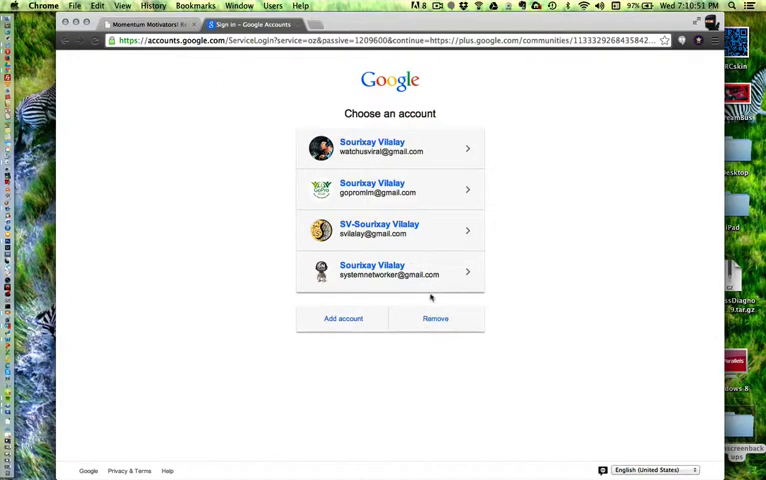
click(389, 270)
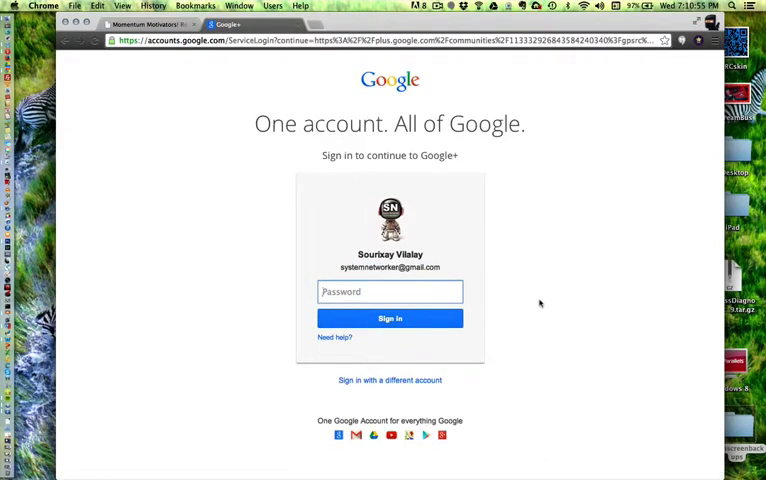
text(password)
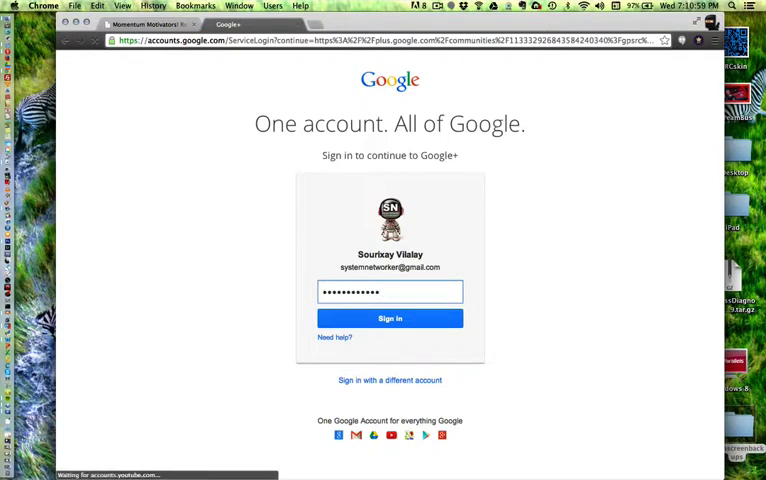
click(389, 318)
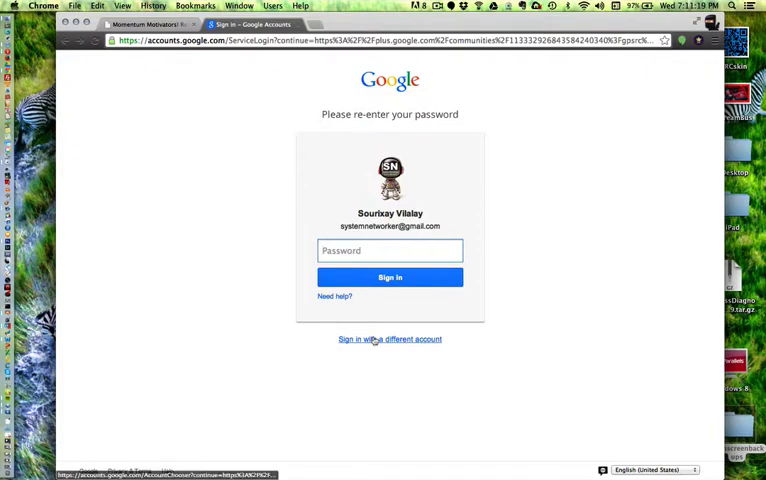
Sign in with the second saved account and its password instead.
click(389, 339)
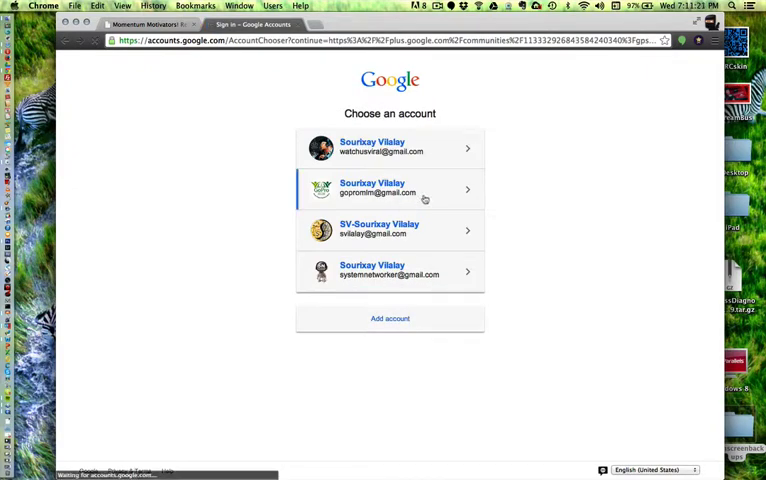
click(389, 189)
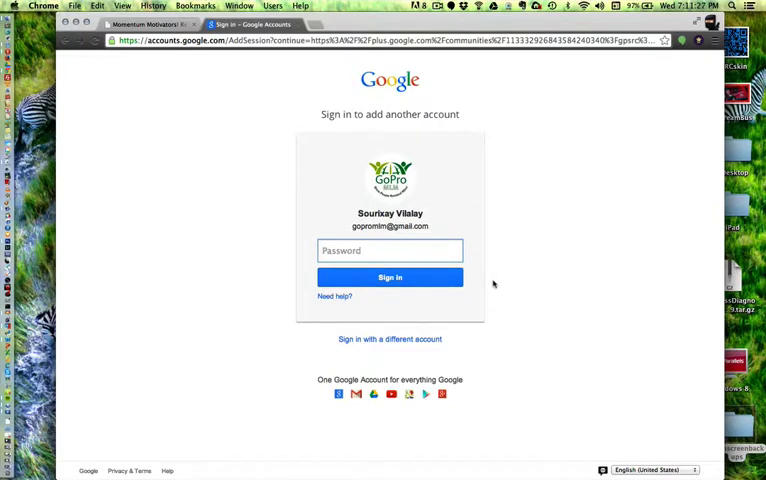
text(•••)
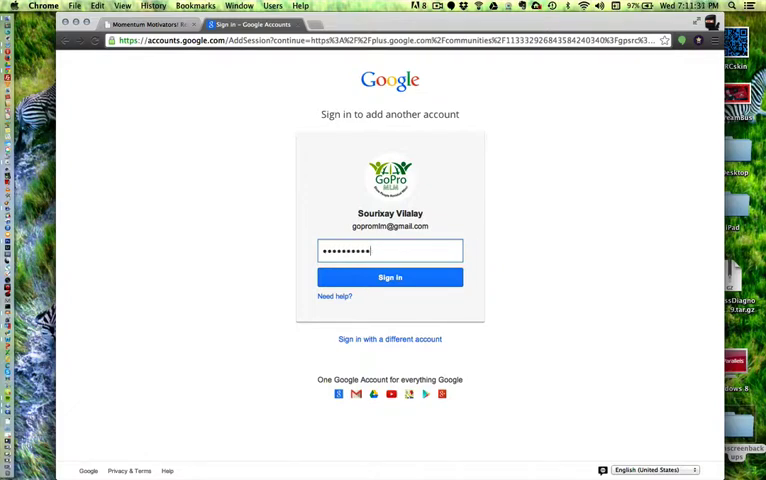
click(389, 277)
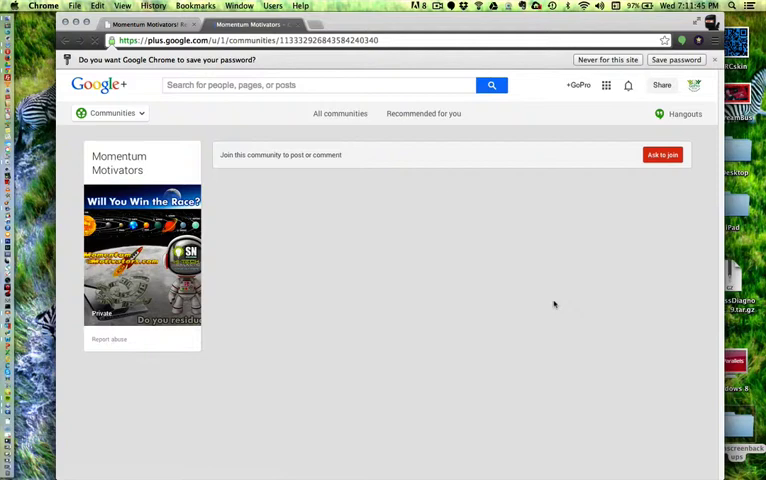
mouse_move(643, 193)
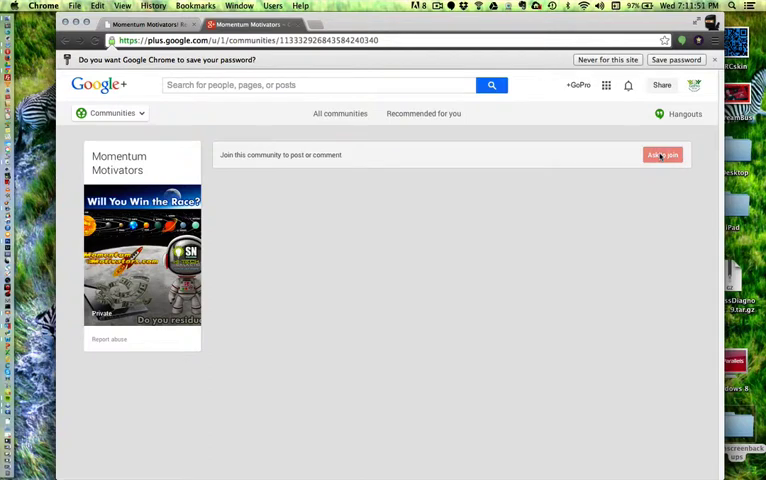
Send an 'Ask to join' request to the Momentum Motivators community.
click(662, 154)
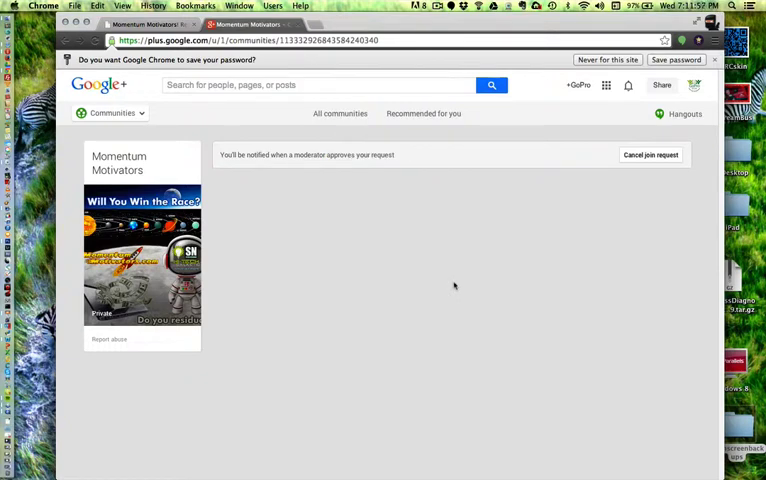
mouse_move(674, 120)
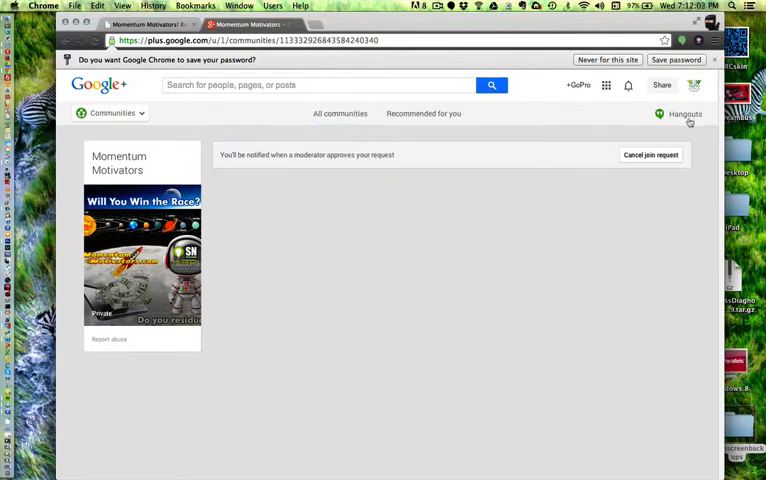
Switch Google+ to the community owner's account from the account chooser.
click(111, 113)
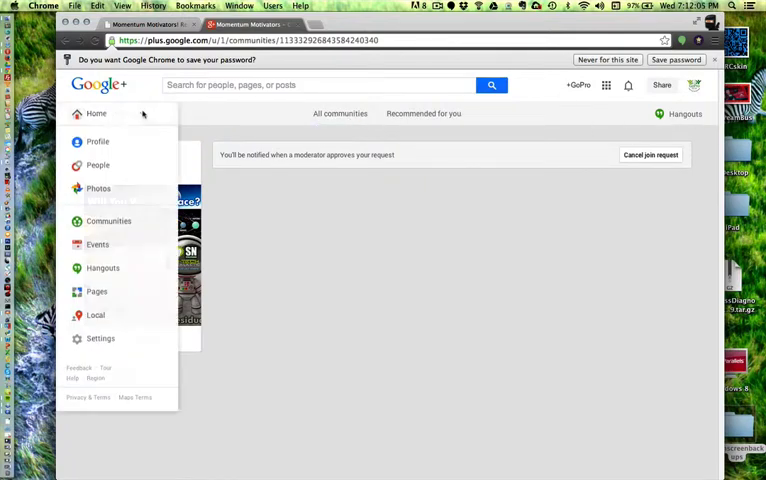
click(97, 113)
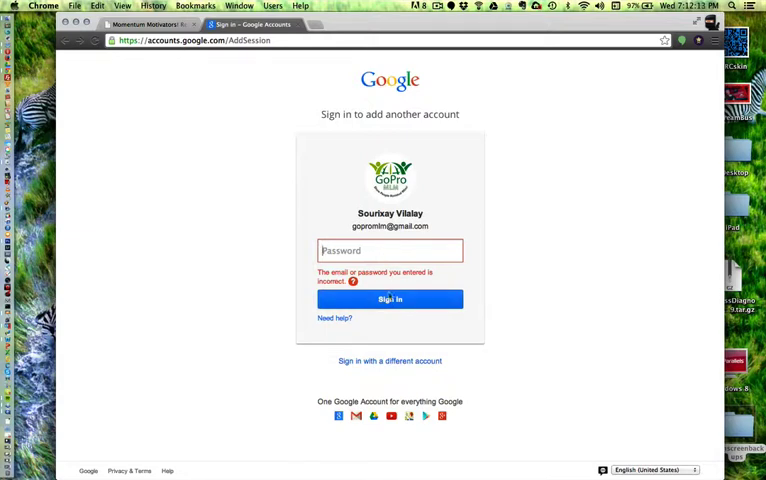
click(389, 361)
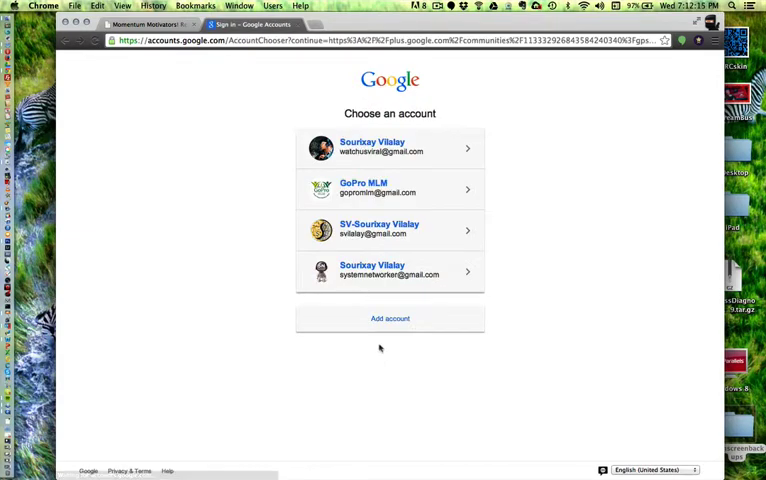
click(390, 271)
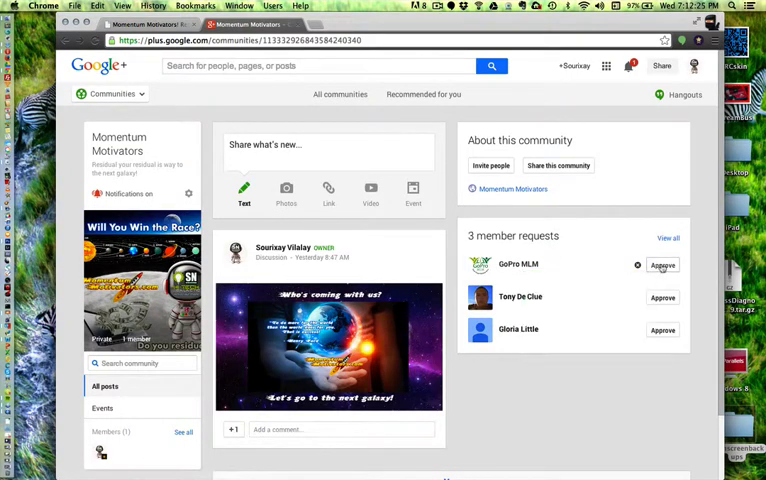
Approve the pending member requests in the '3 member requests' panel.
click(662, 264)
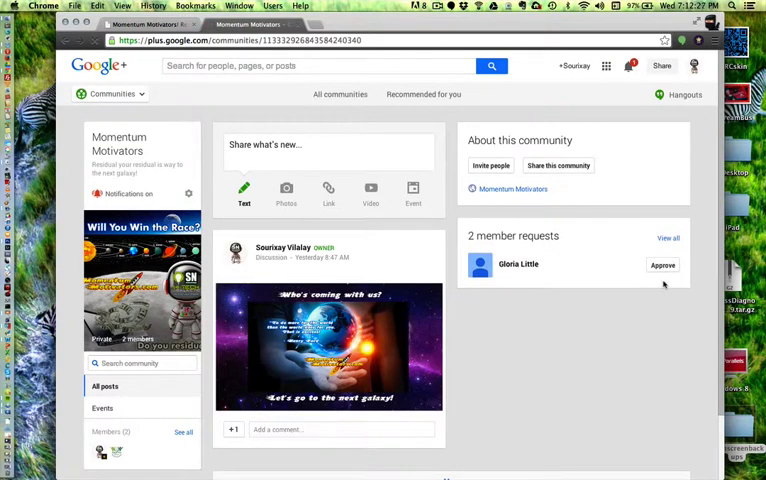
click(662, 265)
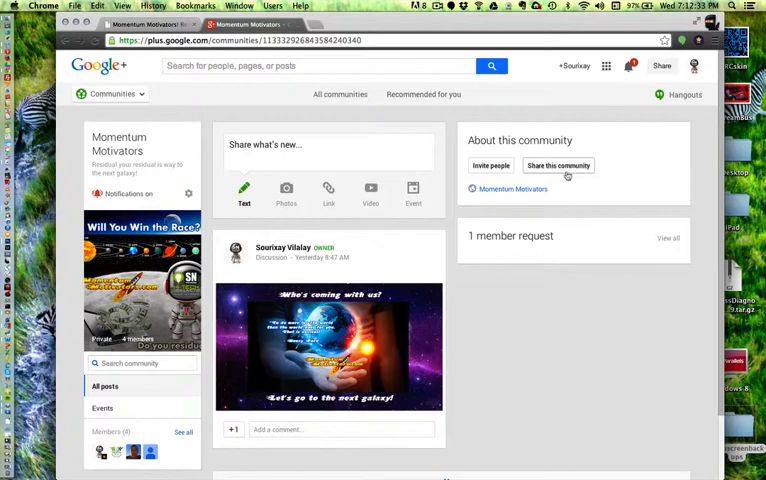
Write an invitation message and add the suggested 'Team1' contact as invitee.
click(491, 165)
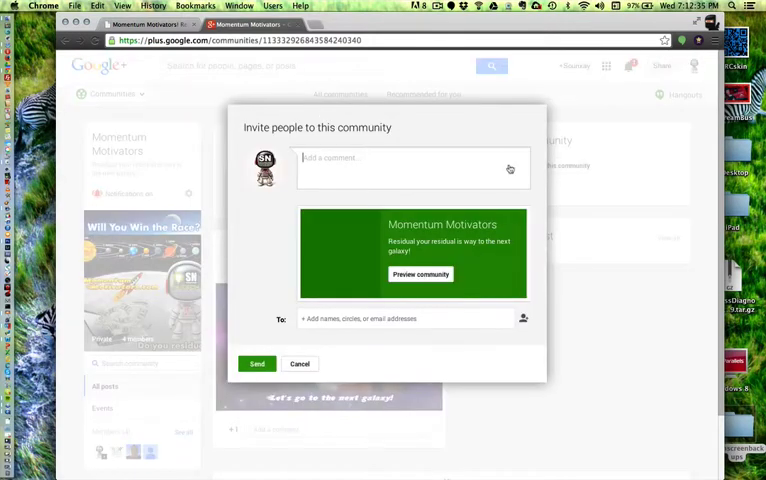
text(Jo)
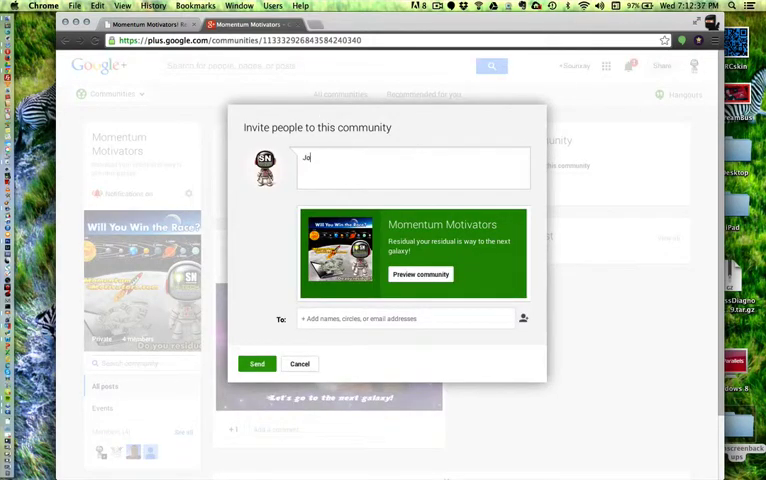
text(Te)
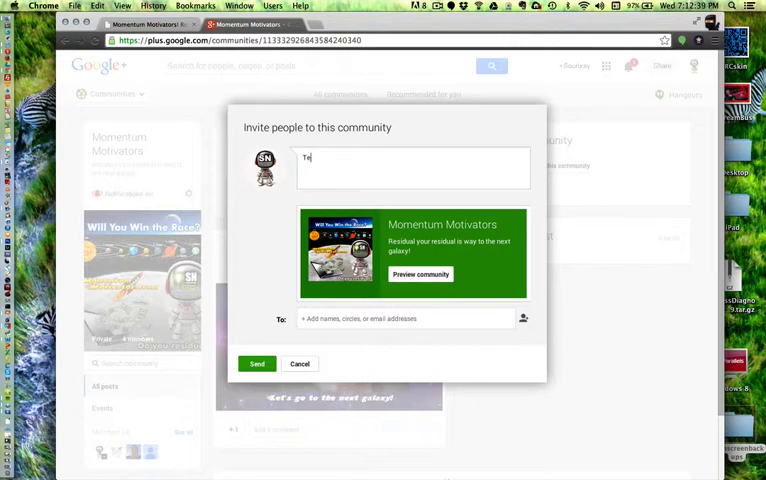
click(405, 318)
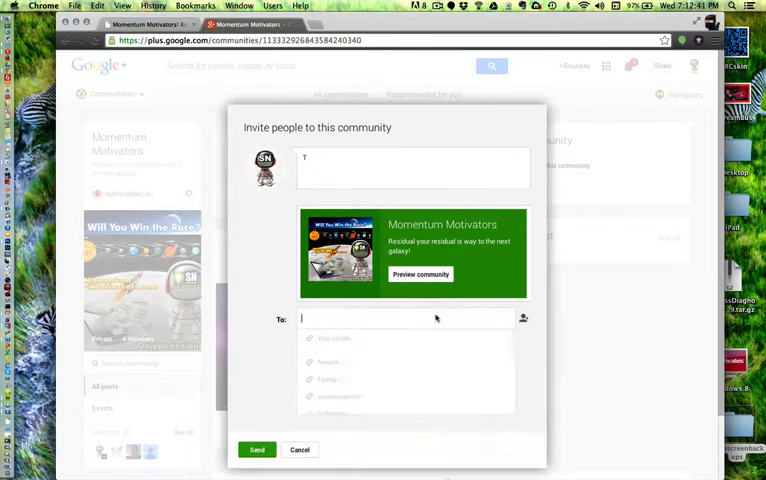
text(Team1 wo)
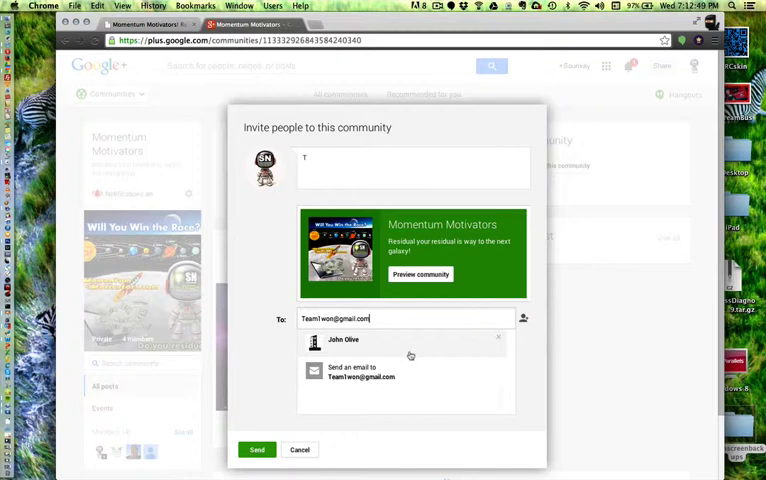
click(342, 339)
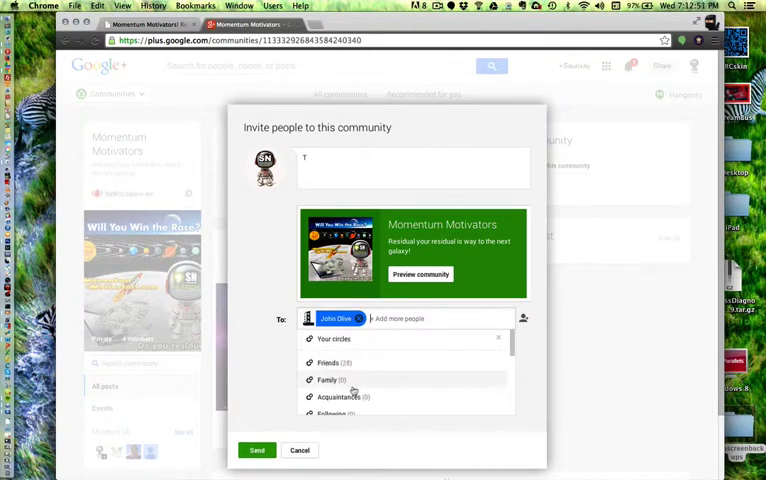
scroll(down, 3)
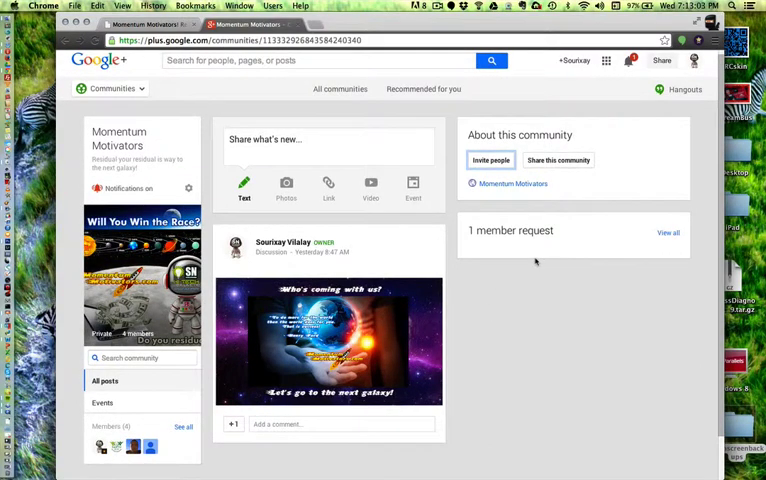
mouse_move(565, 335)
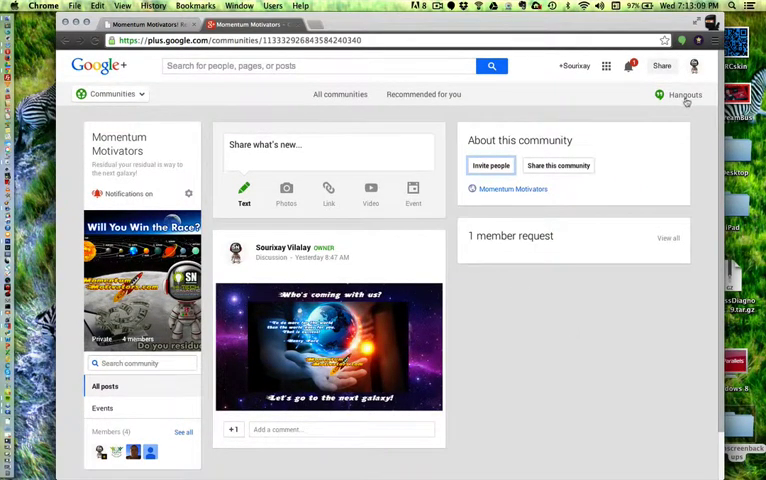
Search Hangouts for 'Momen' and start a new video Hangout.
click(684, 94)
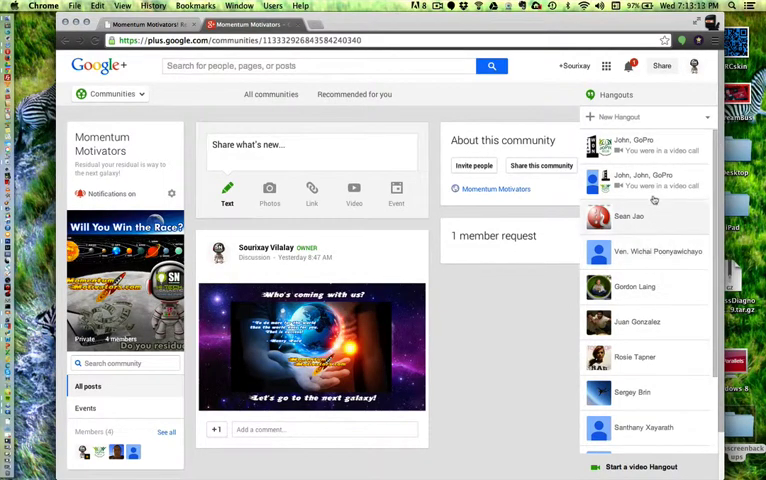
scroll(down, 3)
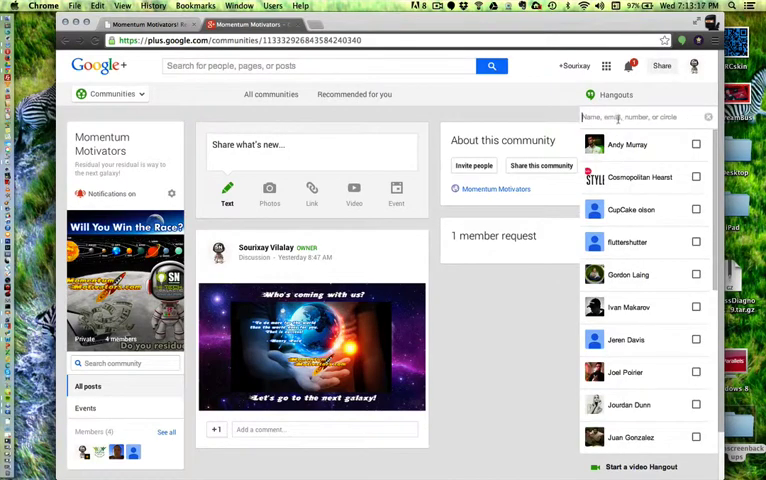
text(Momentum Motivators)
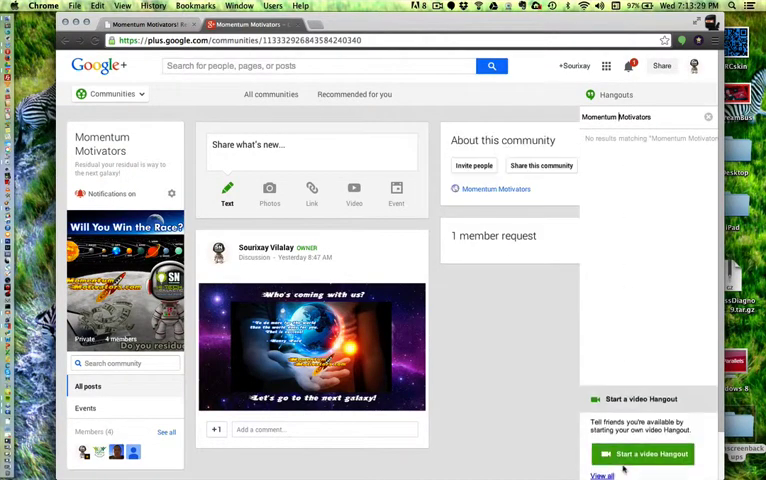
click(644, 453)
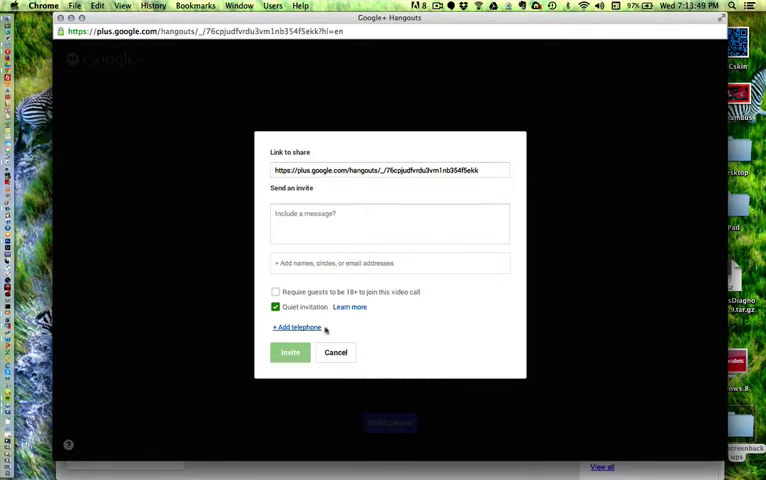
Select and copy the hangout's shareable link, then cancel the invitation prompt.
click(388, 170)
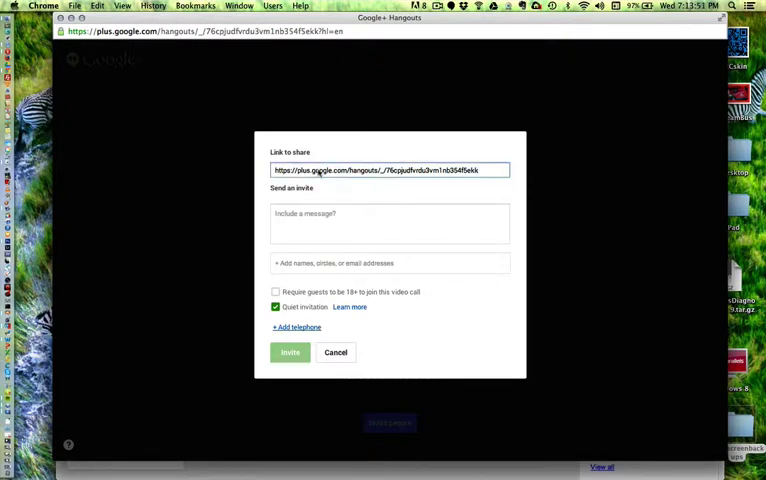
triple_click(388, 169)
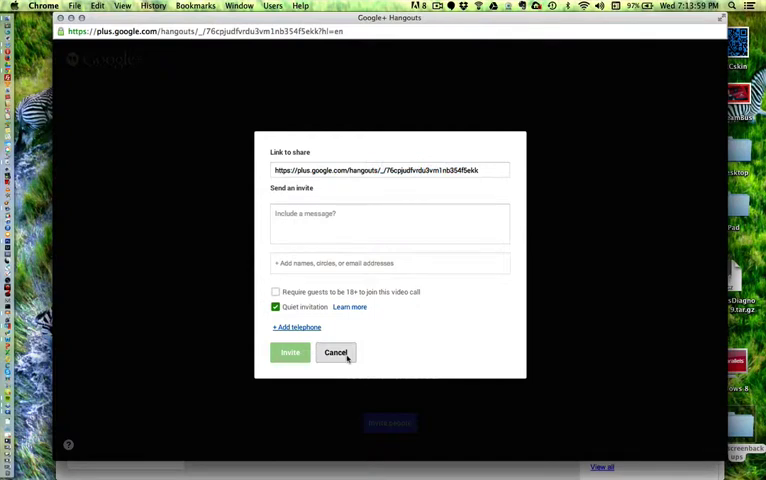
click(336, 352)
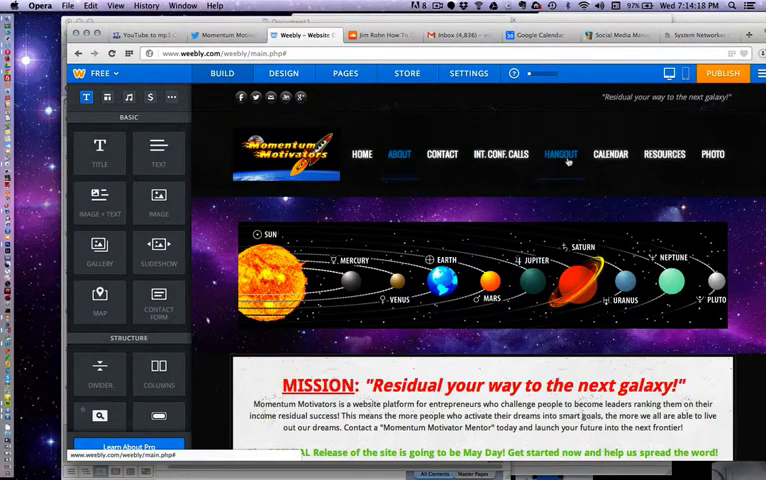
Open the HANGOUT page and scroll down to the Google Hangout HTML code section.
click(561, 154)
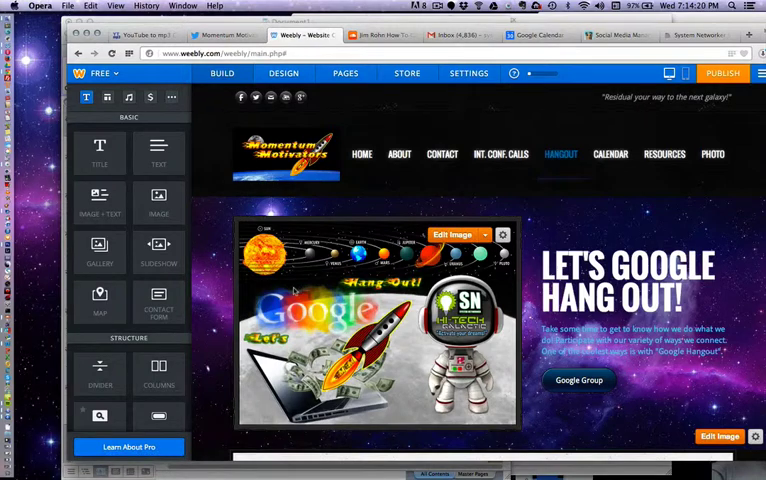
scroll(down, 3)
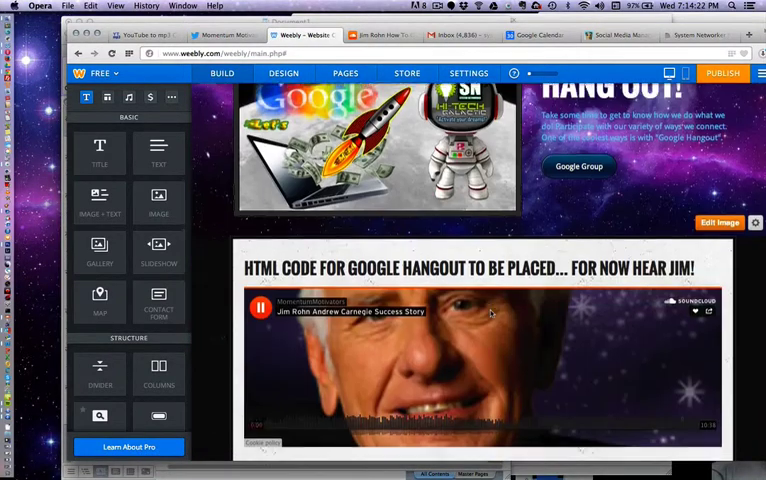
scroll(down, 3)
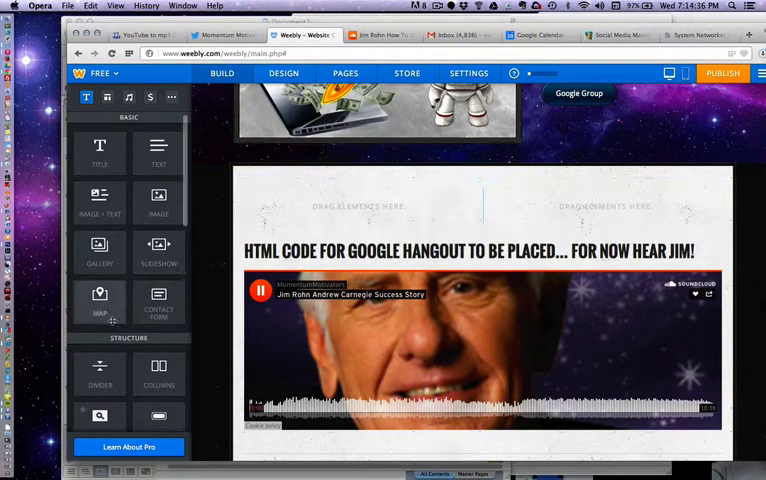
Drop a Button into the empty left column and open its Link settings.
click(259, 291)
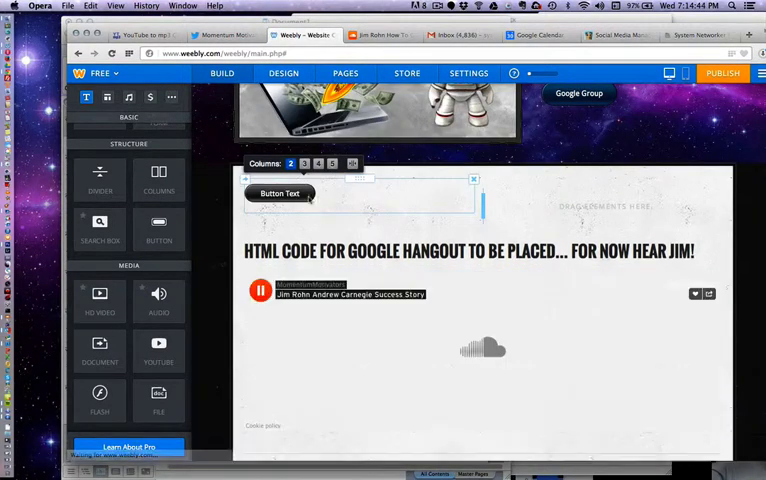
click(279, 193)
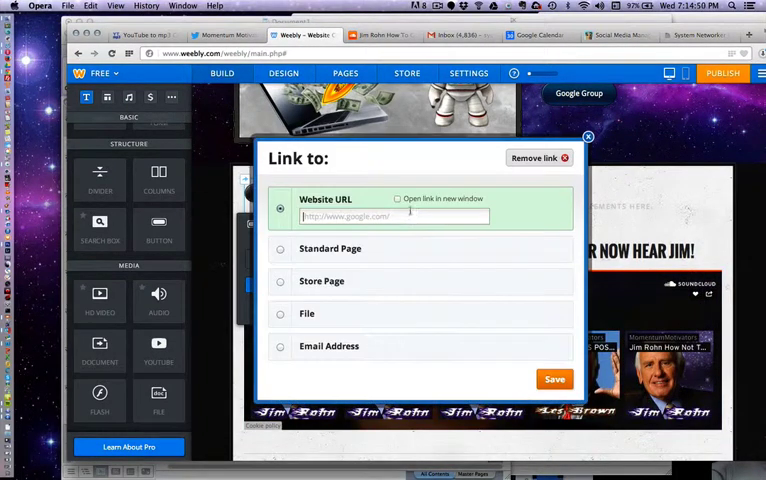
Link the button to the hangouts URL ending 76cpjudfvrdu3vm1nb354f5ekk, opening in a new window.
click(397, 198)
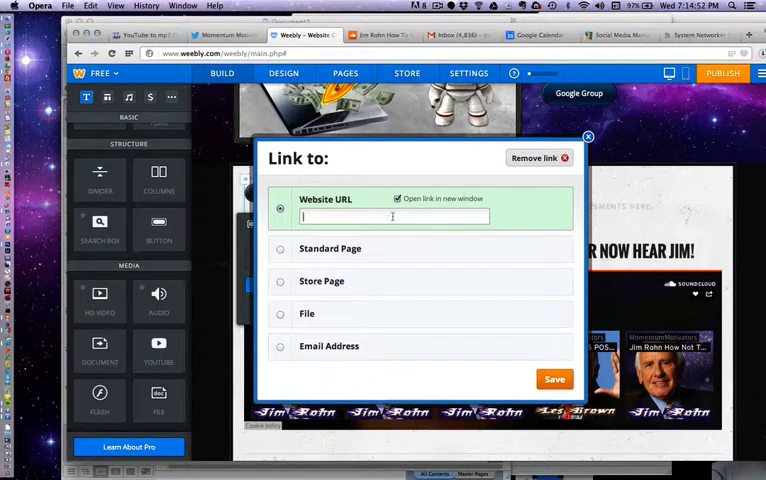
text(le.com/hangouts/_/76cpjudfvrdu3vm1nb354f5ekk)
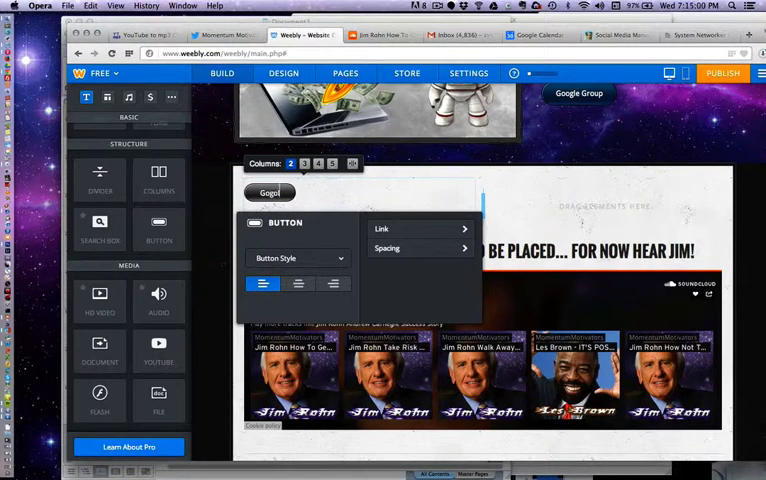
Relabel the button 'Google Live Link Enter April 30th, 2014' and center it.
text(Google Live)
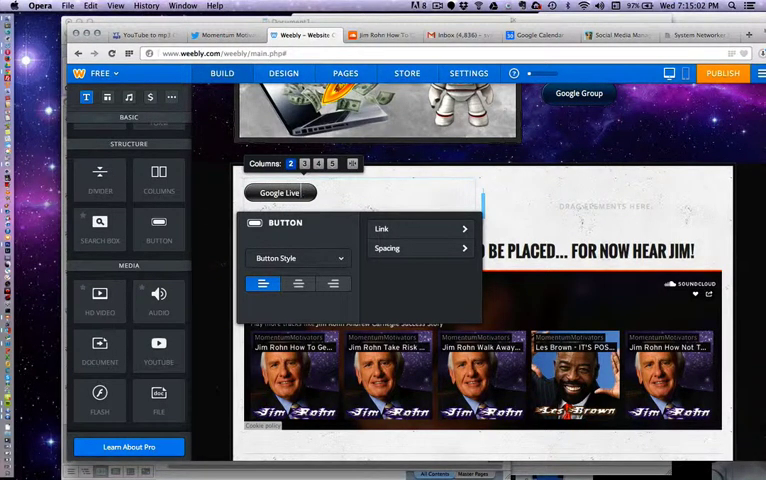
text(Link Enter)
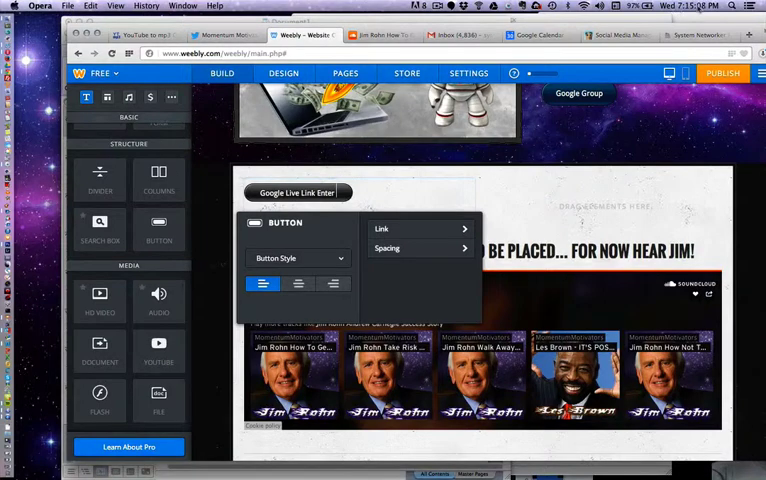
mouse_move(410, 172)
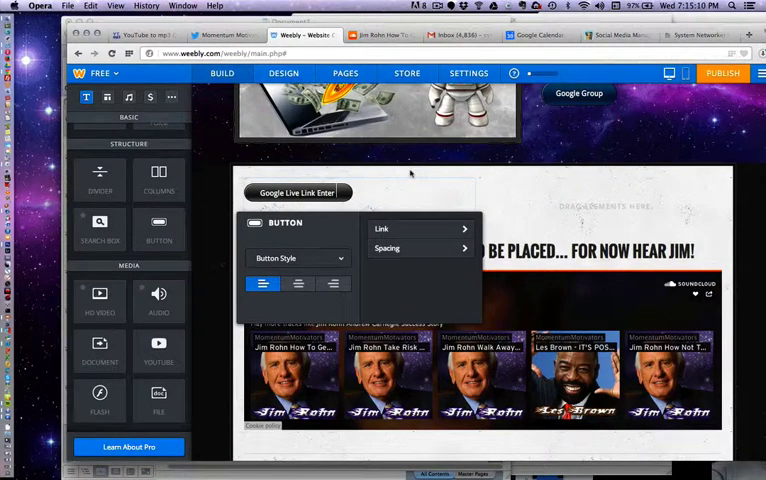
text(April 39)
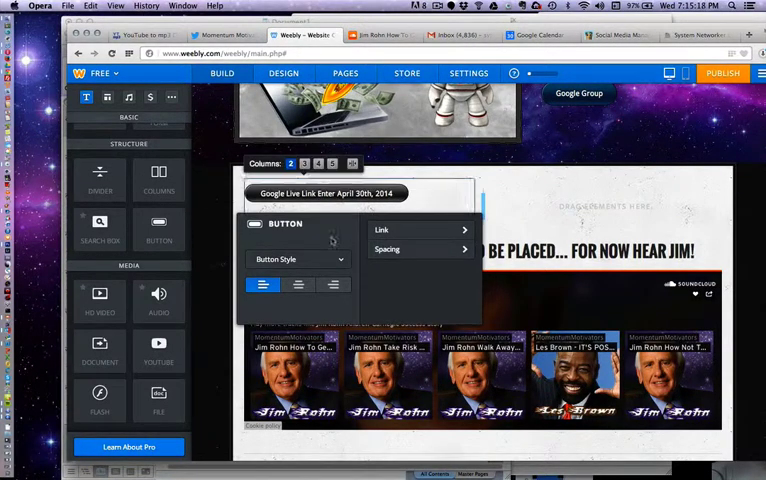
click(298, 285)
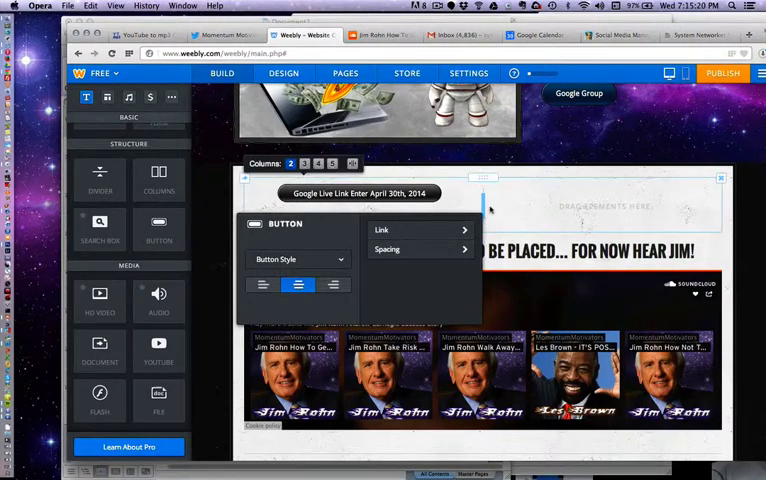